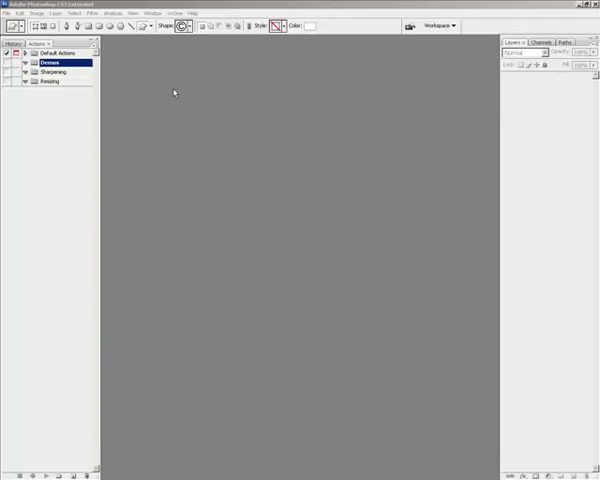
mouse_move(158, 84)
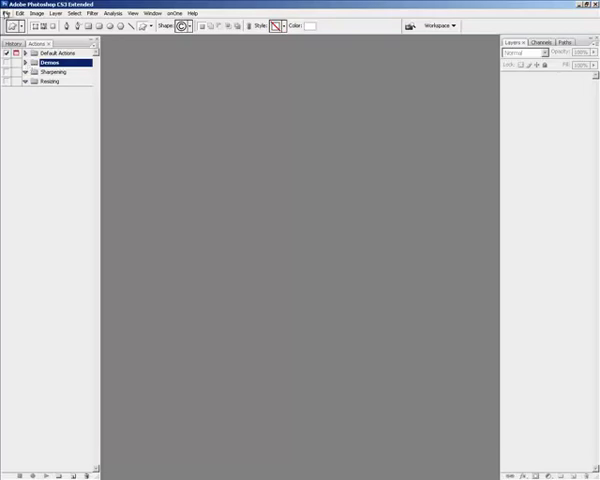
- Open bridge01.jpg and begin a new action named Border and Logo in the Demos set
click(9, 13)
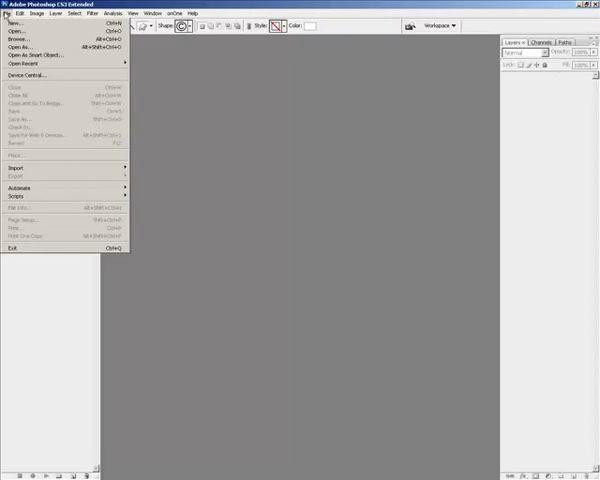
click(30, 63)
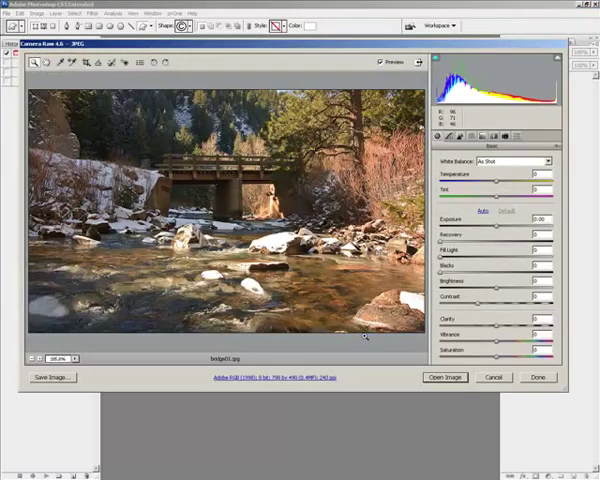
click(444, 377)
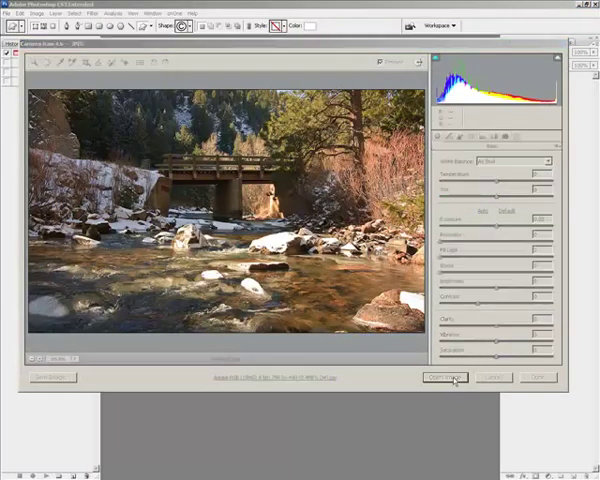
click(443, 377)
text(Border and Logo)
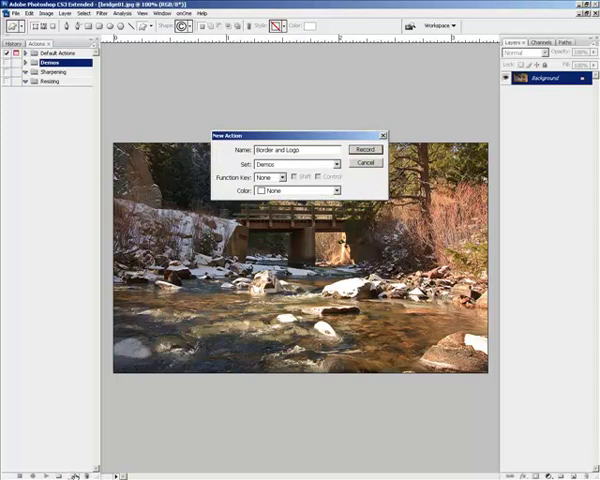
- Start recording the Border and Logo action
click(363, 149)
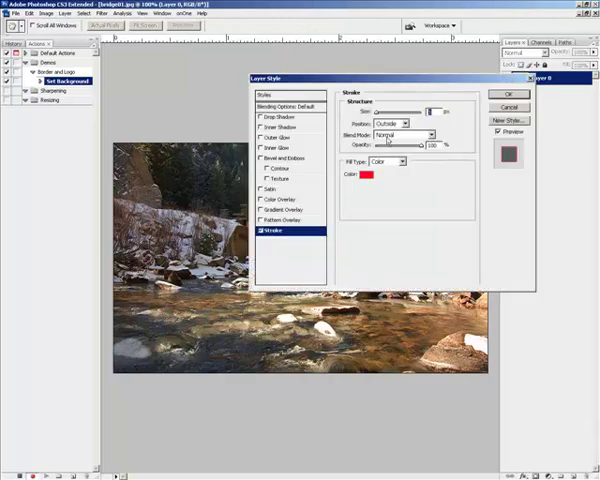
- Apply a black stroke positioned inside the edges to Layer 0
click(400, 122)
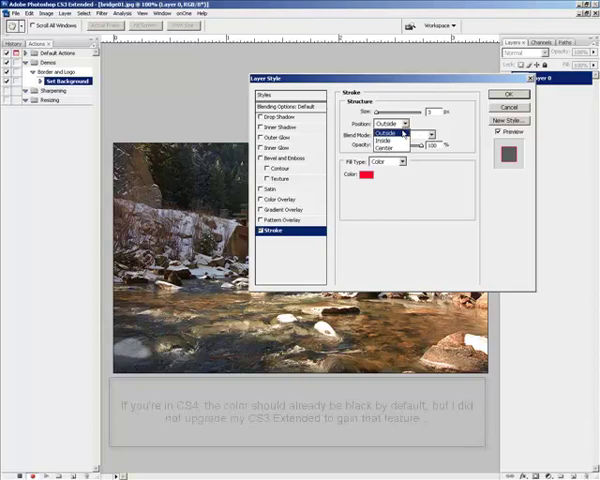
click(385, 125)
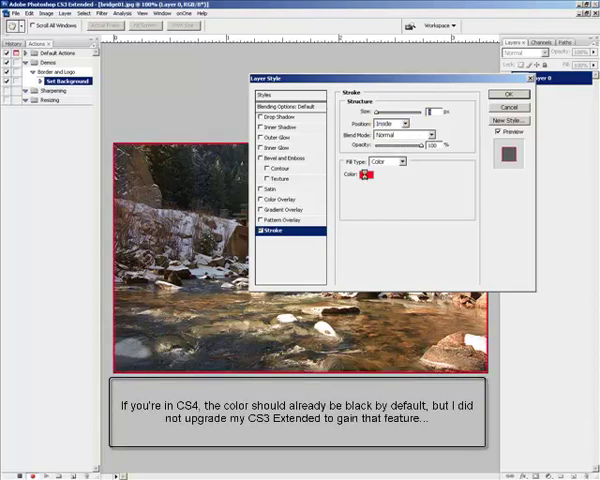
click(366, 174)
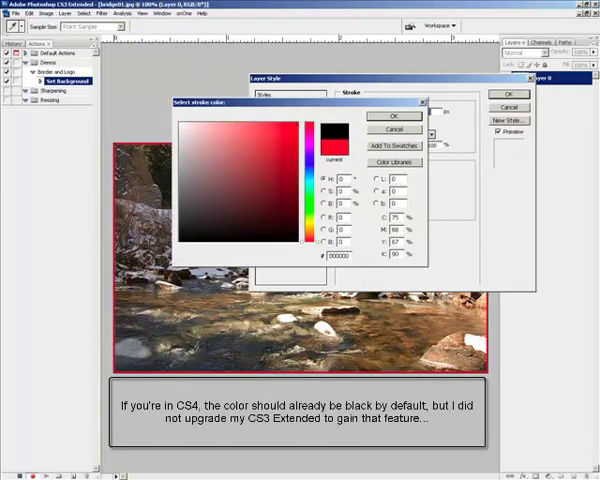
click(393, 116)
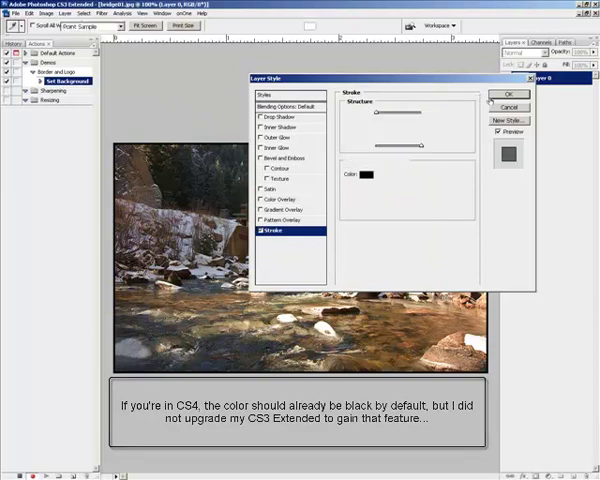
click(507, 99)
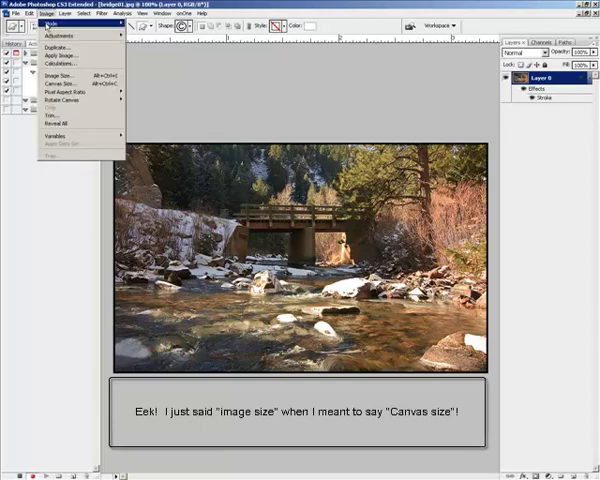
- Add 10 percent relative to the canvas width and height
click(60, 84)
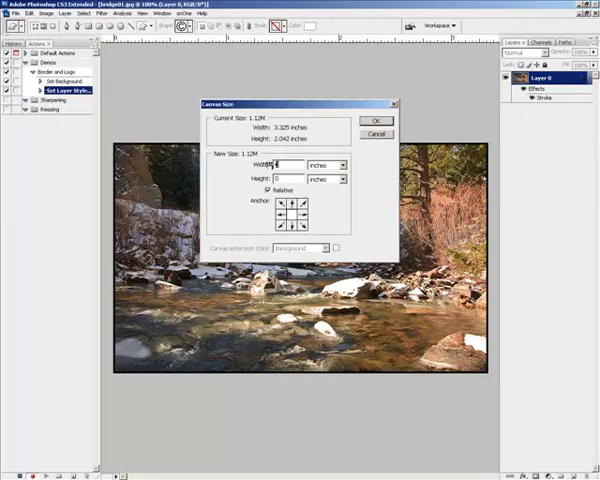
text(10)
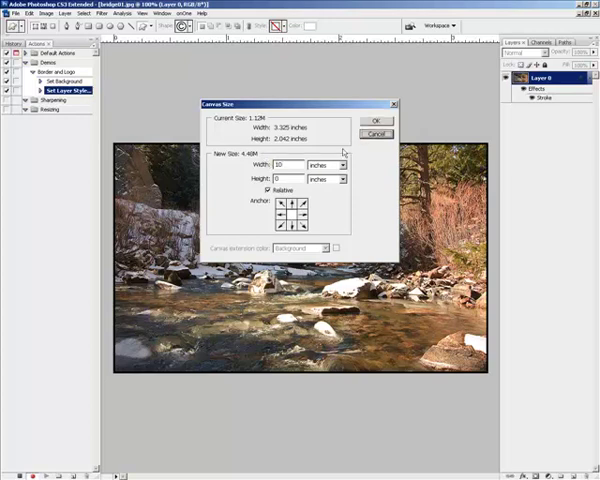
click(342, 164)
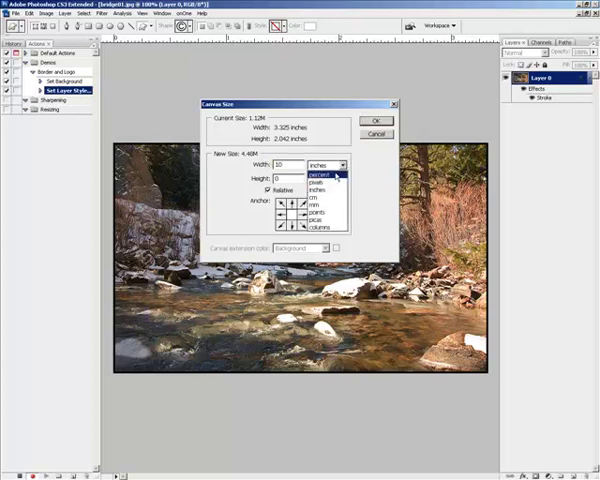
click(320, 172)
text(10)
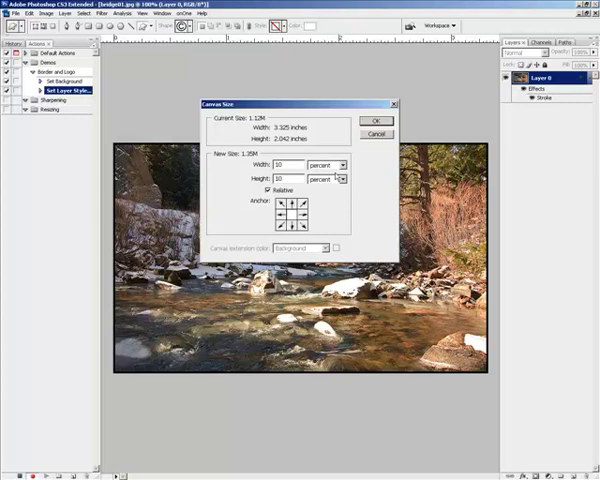
click(377, 120)
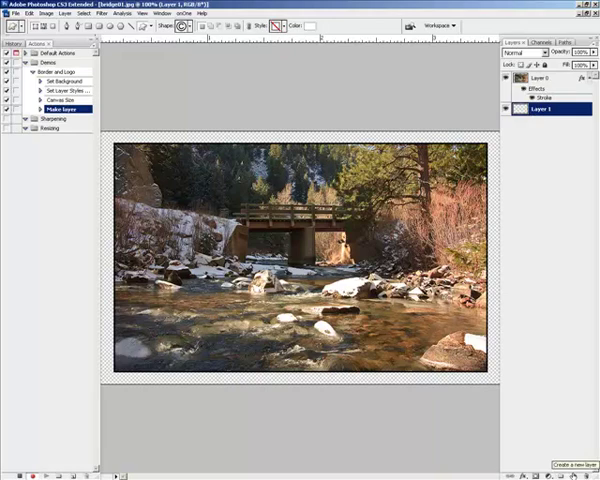
mouse_move(530, 297)
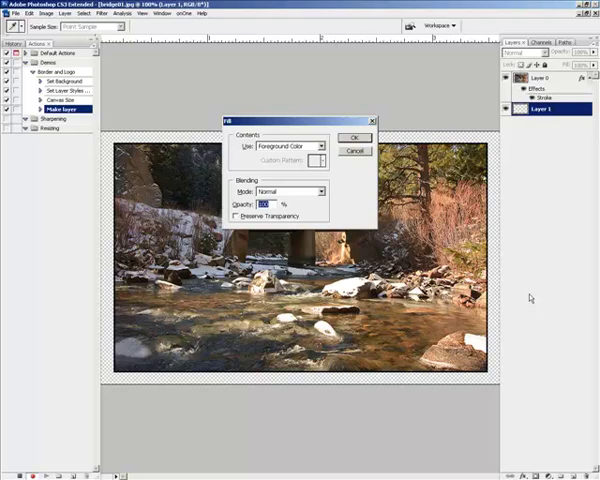
- Fill the new layer beneath the photo with white
click(356, 137)
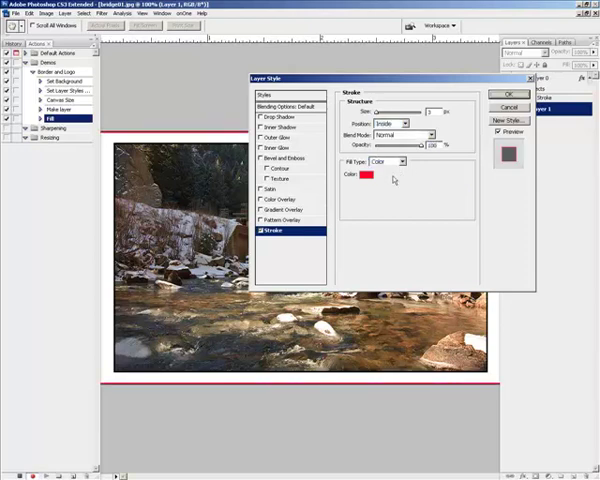
- Give the white border layer, Layer 1, a black stroke
click(371, 177)
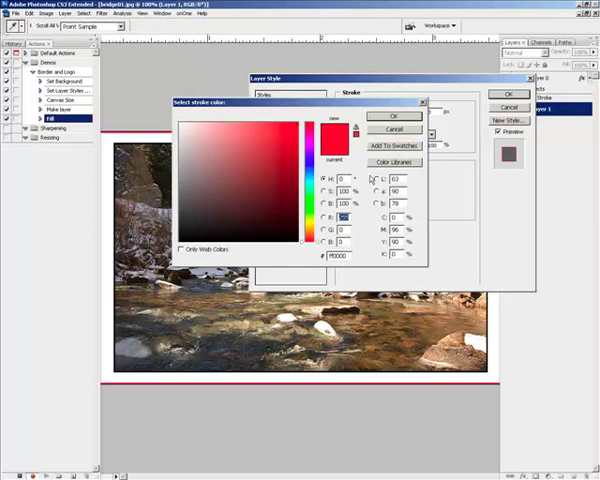
click(394, 116)
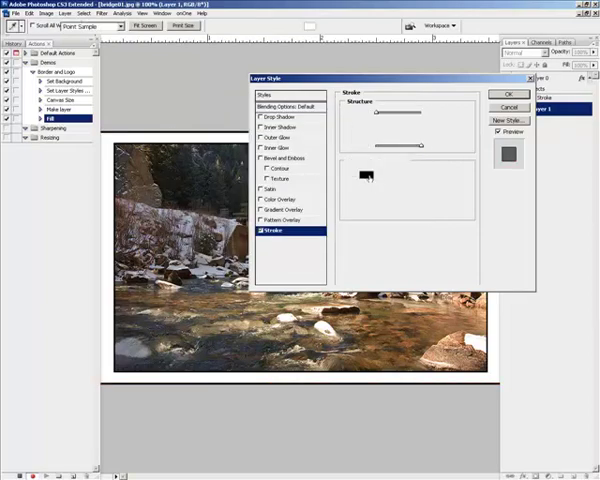
click(509, 95)
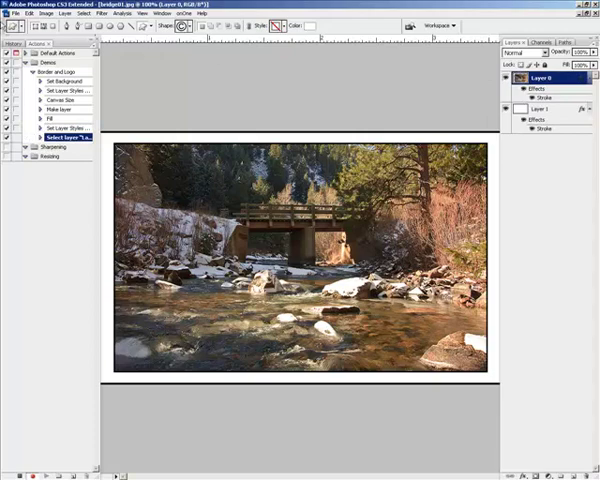
- Place copyright.png from the images folder into the photo
click(14, 14)
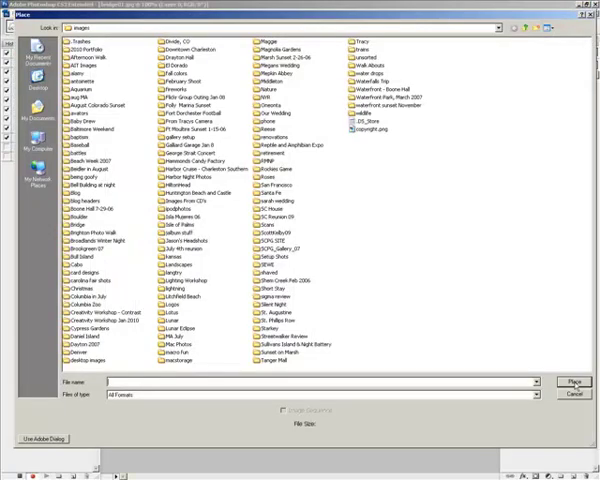
mouse_move(490, 197)
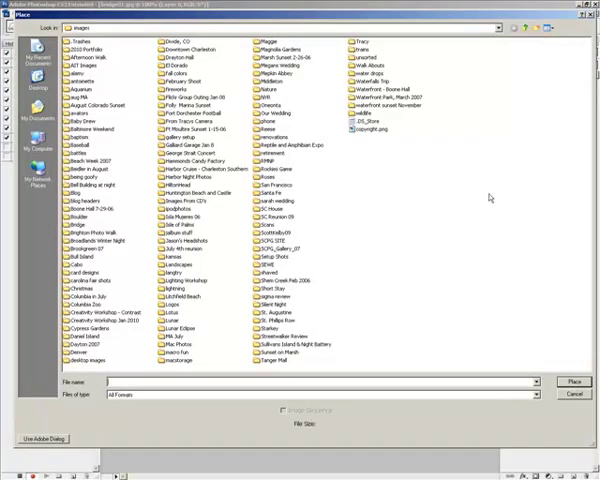
click(365, 128)
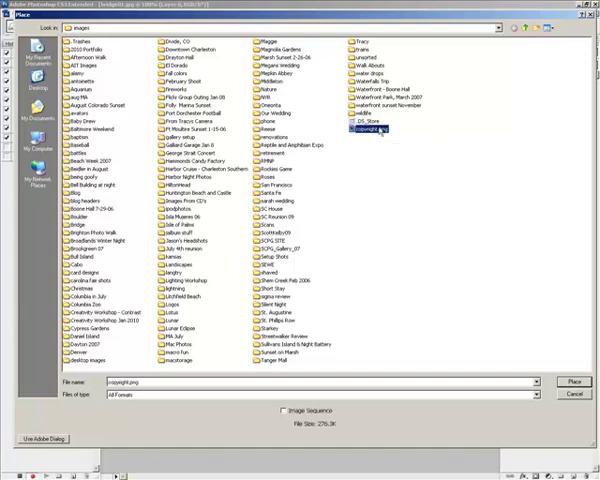
mouse_move(372, 130)
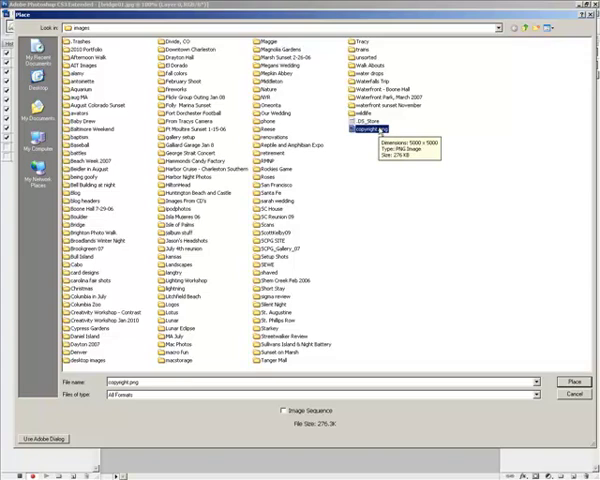
mouse_move(575, 372)
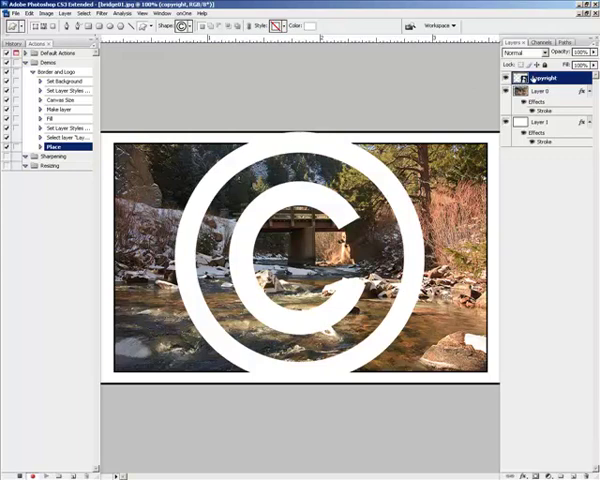
- Bring up the copyright layer's context menu to rasterize it
right_click(543, 78)
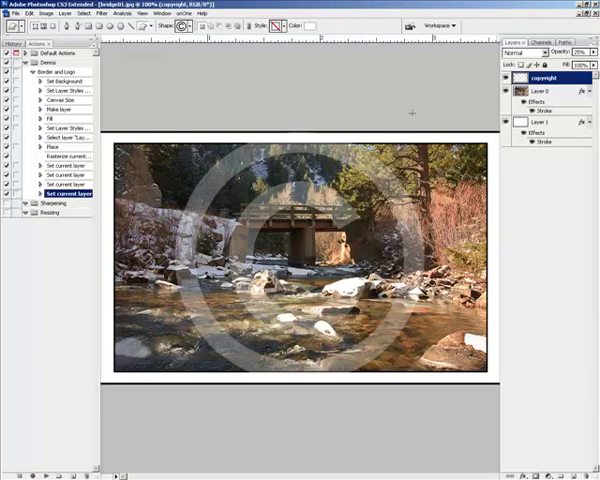
mouse_move(336, 60)
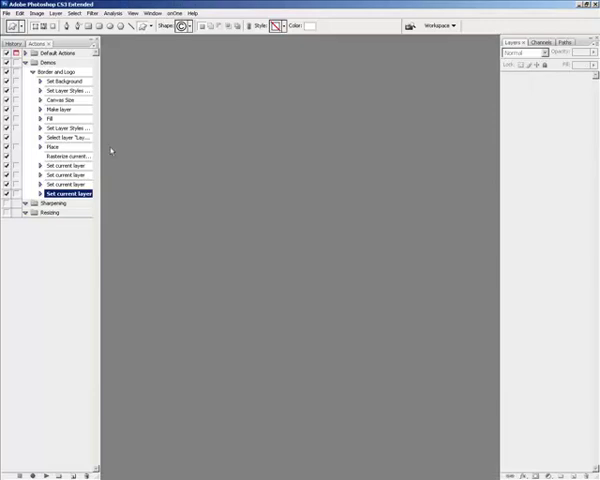
mouse_move(112, 150)
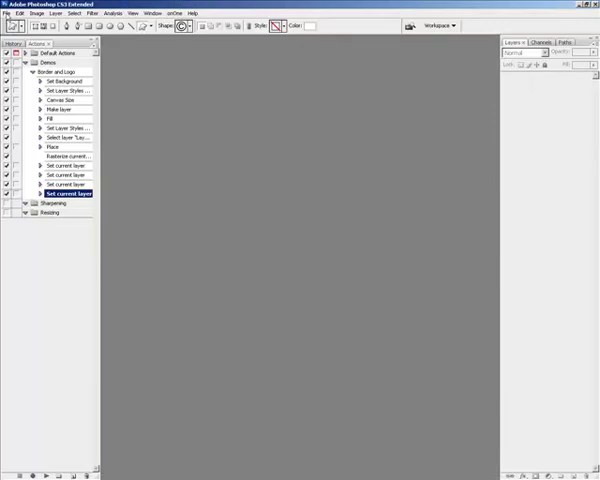
- Run Image Processor on the bridges folder as JPEGs using Border and Logo
click(9, 13)
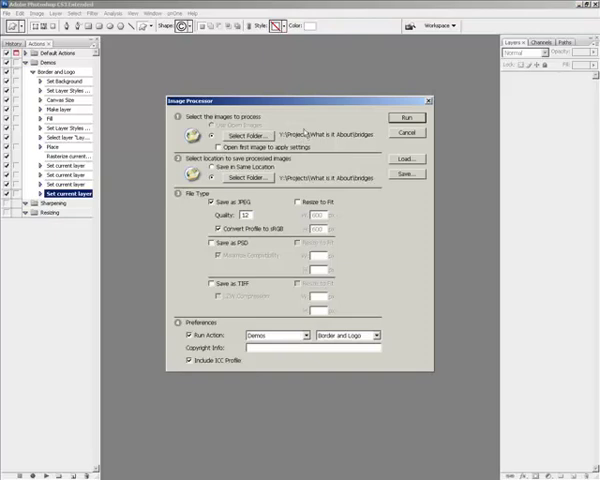
mouse_move(240, 178)
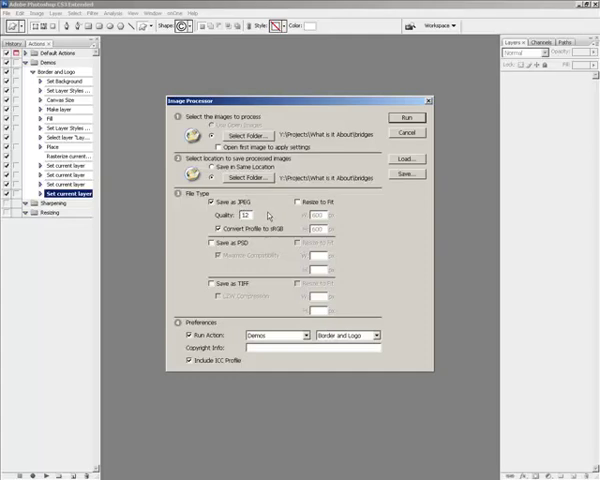
mouse_move(254, 314)
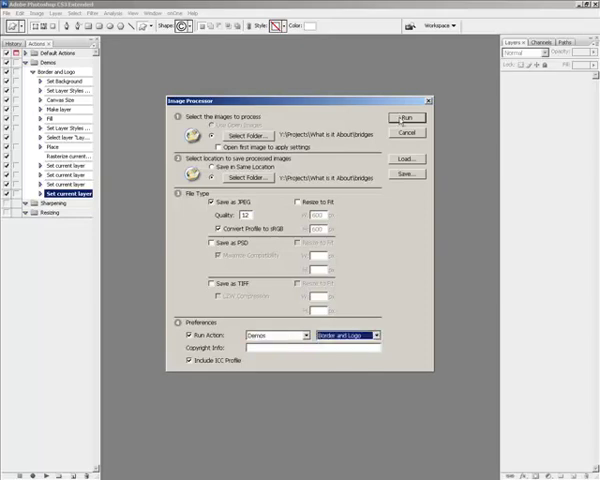
click(406, 132)
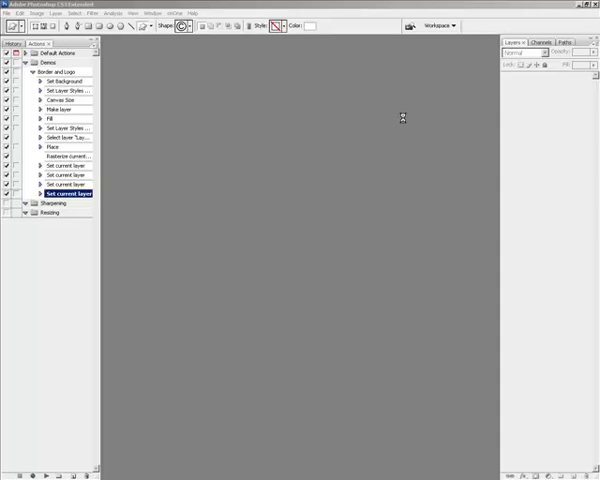
mouse_move(402, 121)
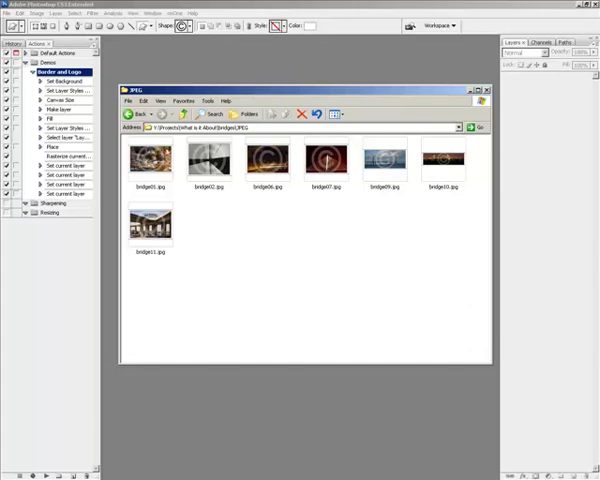
- Open bridge01.jpg in Picture and Fax Viewer and page through the processed photos
double_click(147, 160)
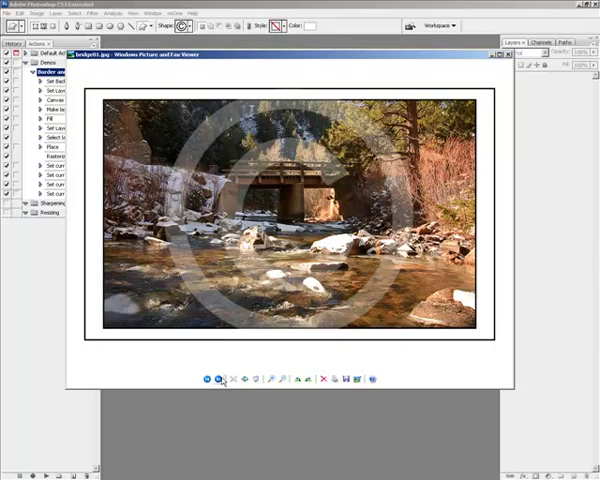
click(216, 379)
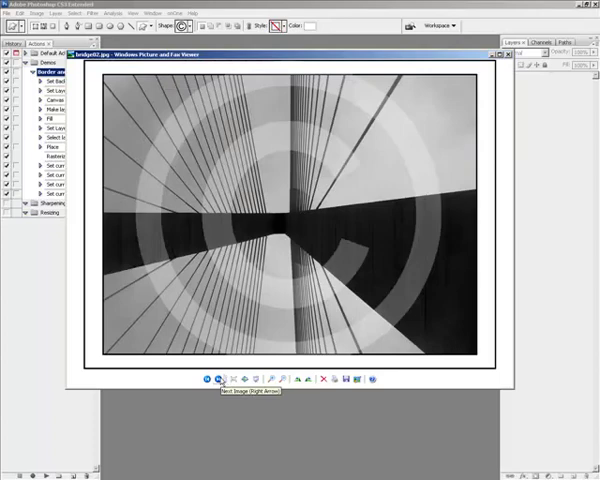
click(215, 379)
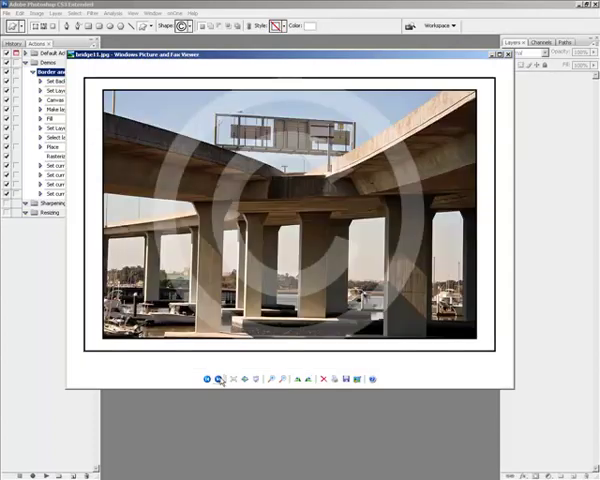
click(205, 378)
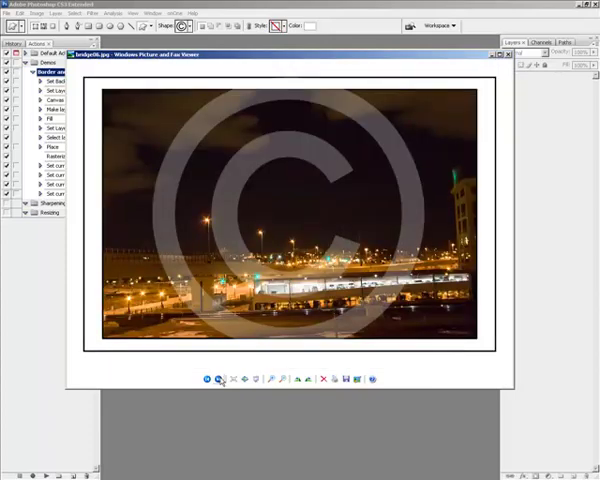
click(216, 378)
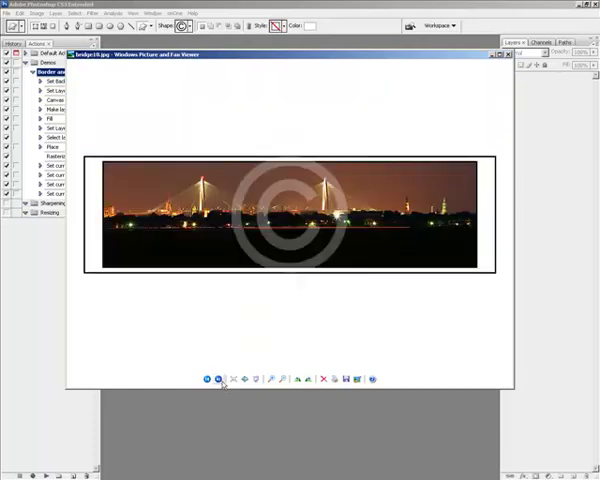
click(216, 378)
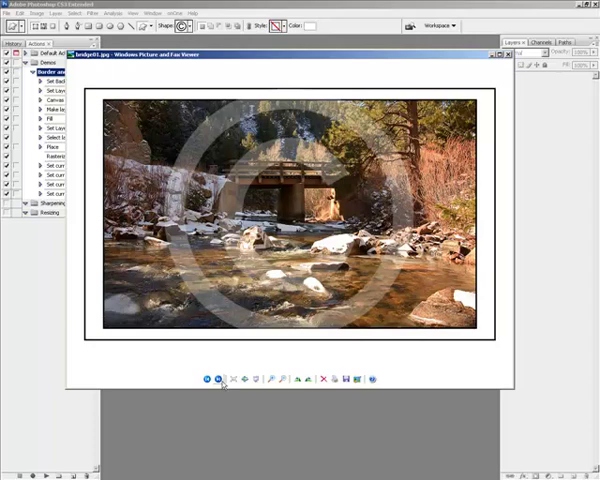
click(222, 378)
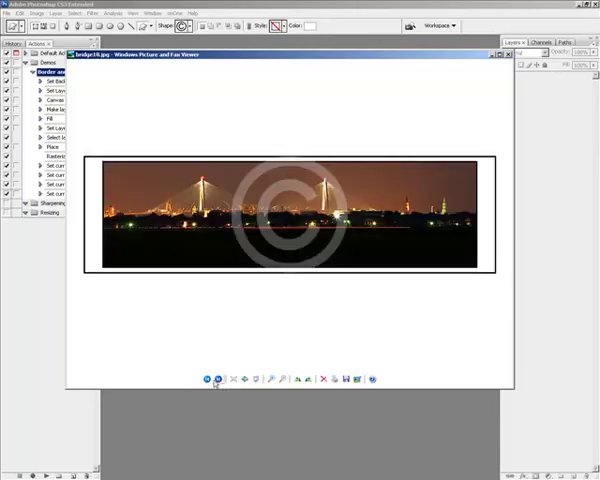
- Page through four more bordered, watermarked bridge photos, ending on the cable-stayed bridge at night
click(211, 378)
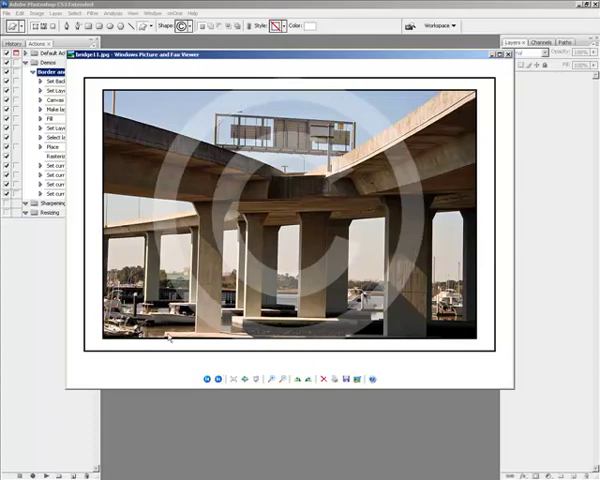
click(211, 378)
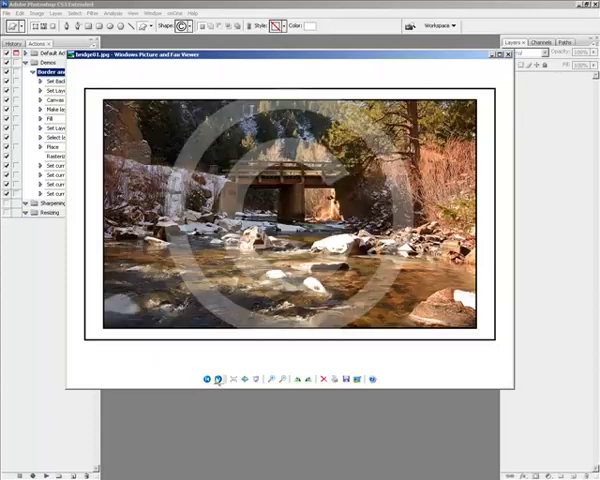
click(214, 378)
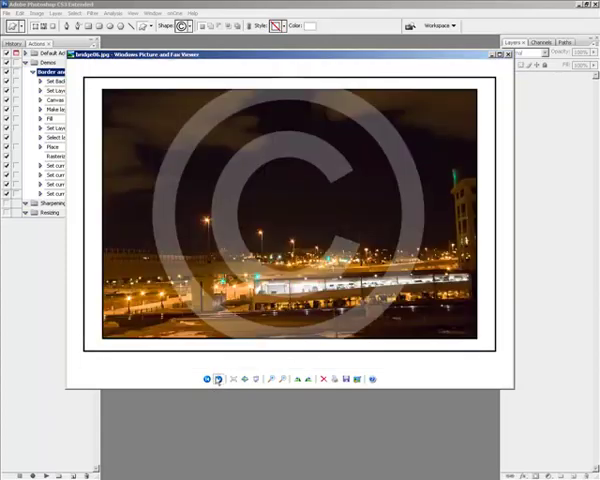
click(216, 378)
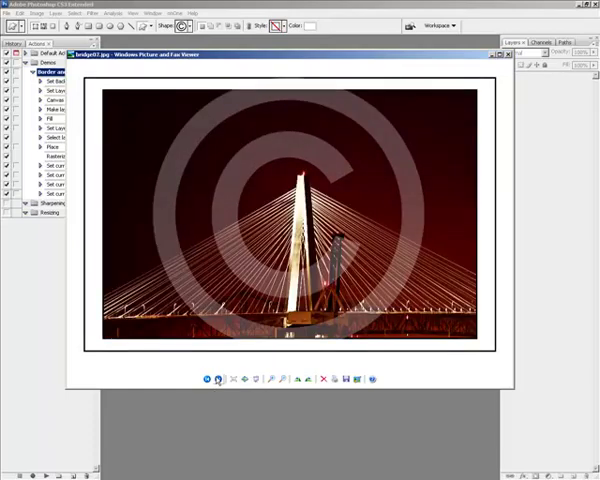